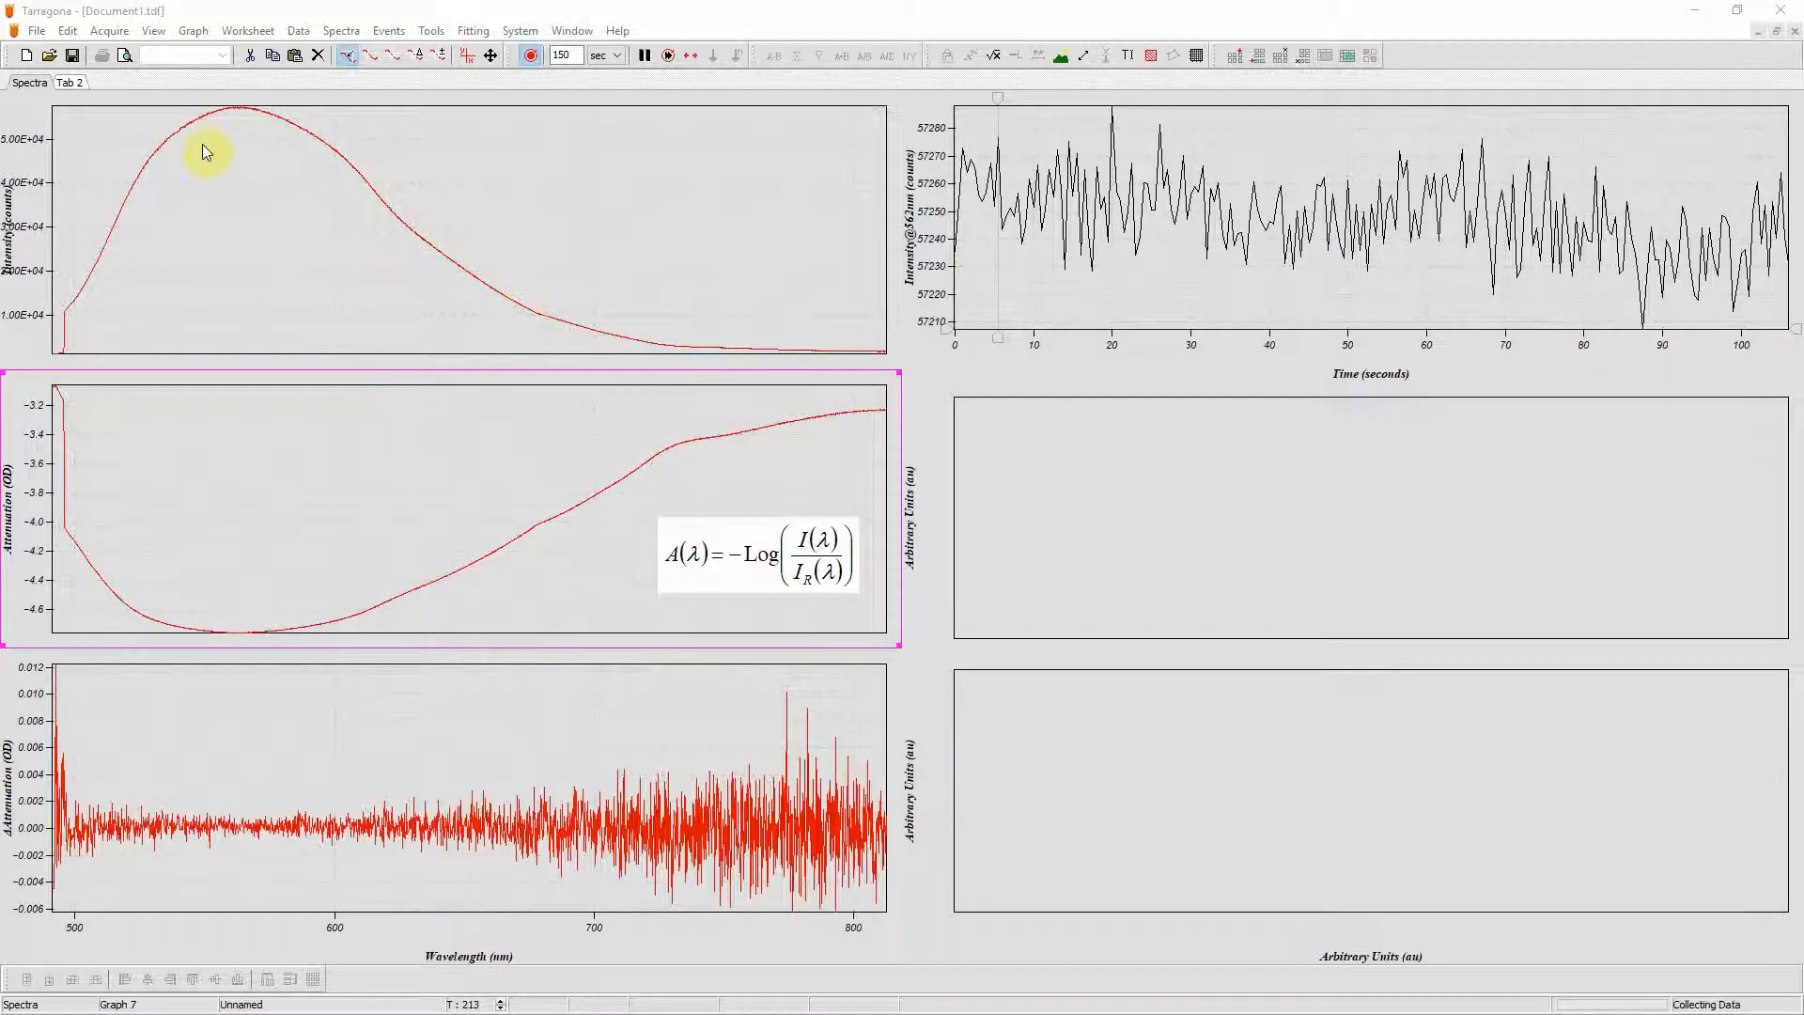
mouse_move(259, 138)
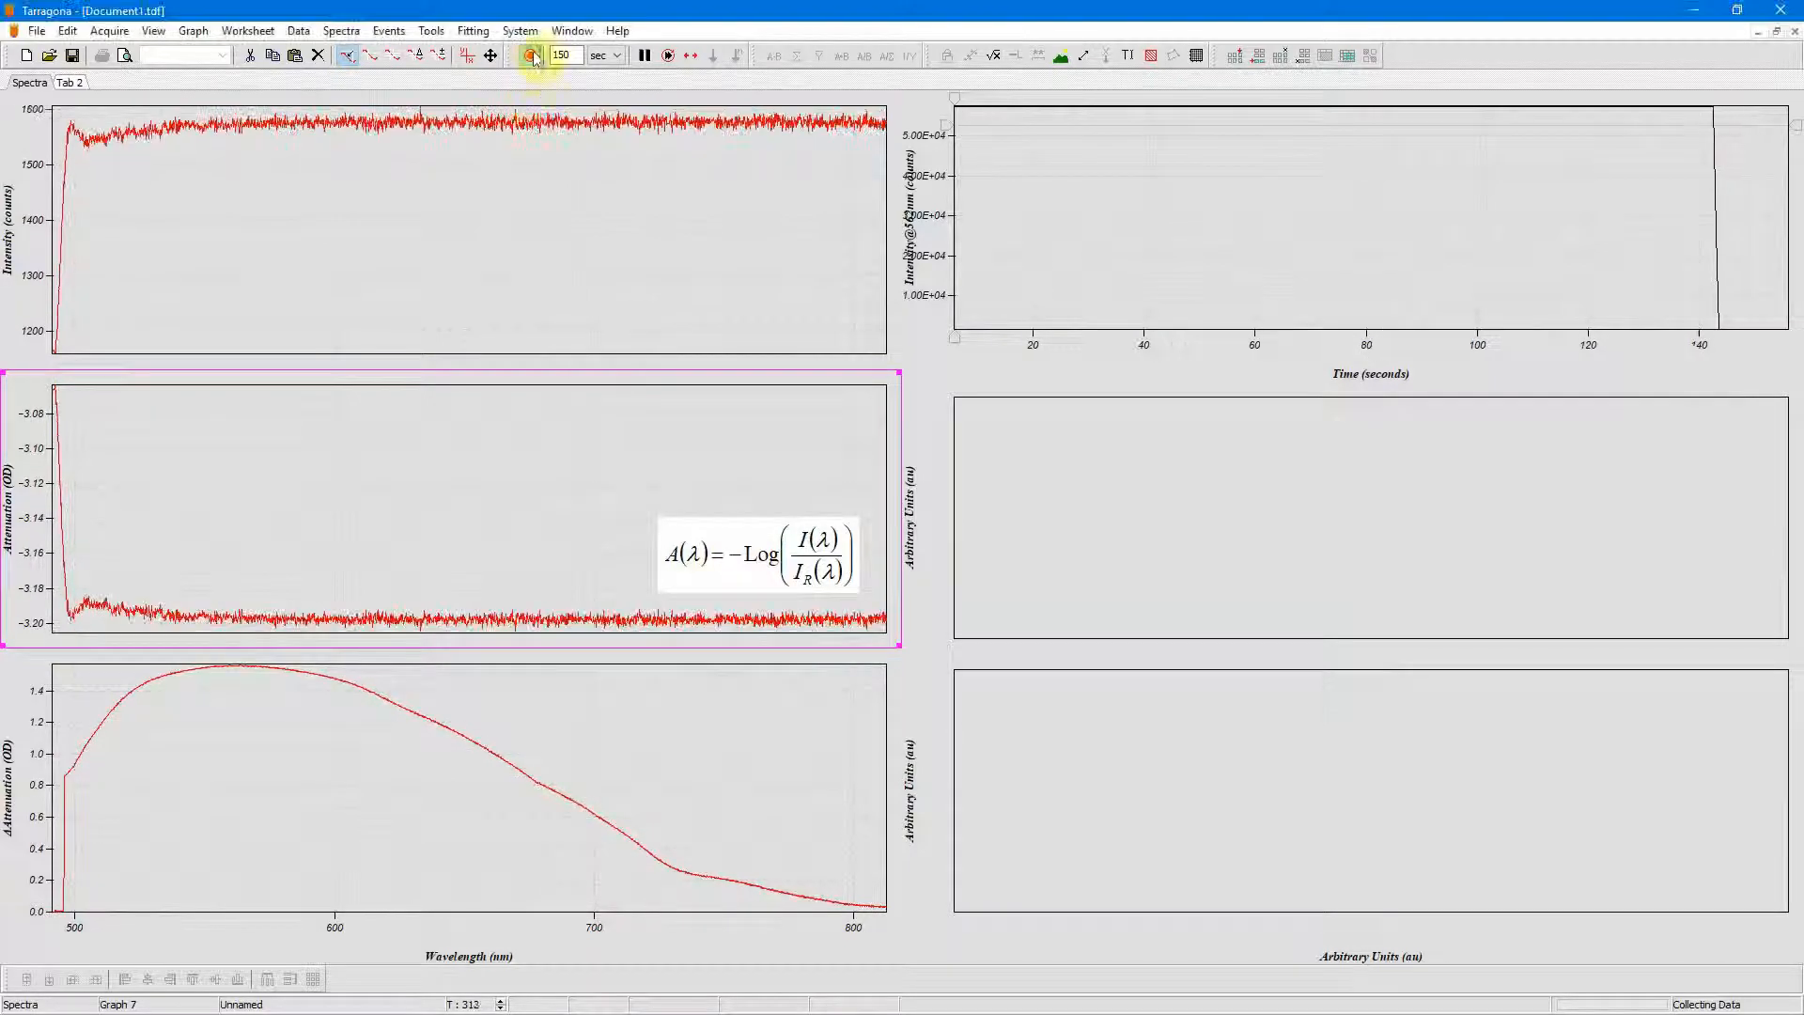
Step: Stop acquisition, enable linearity correction in the USB2000+ setup, and decline saving
left_click(531, 55)
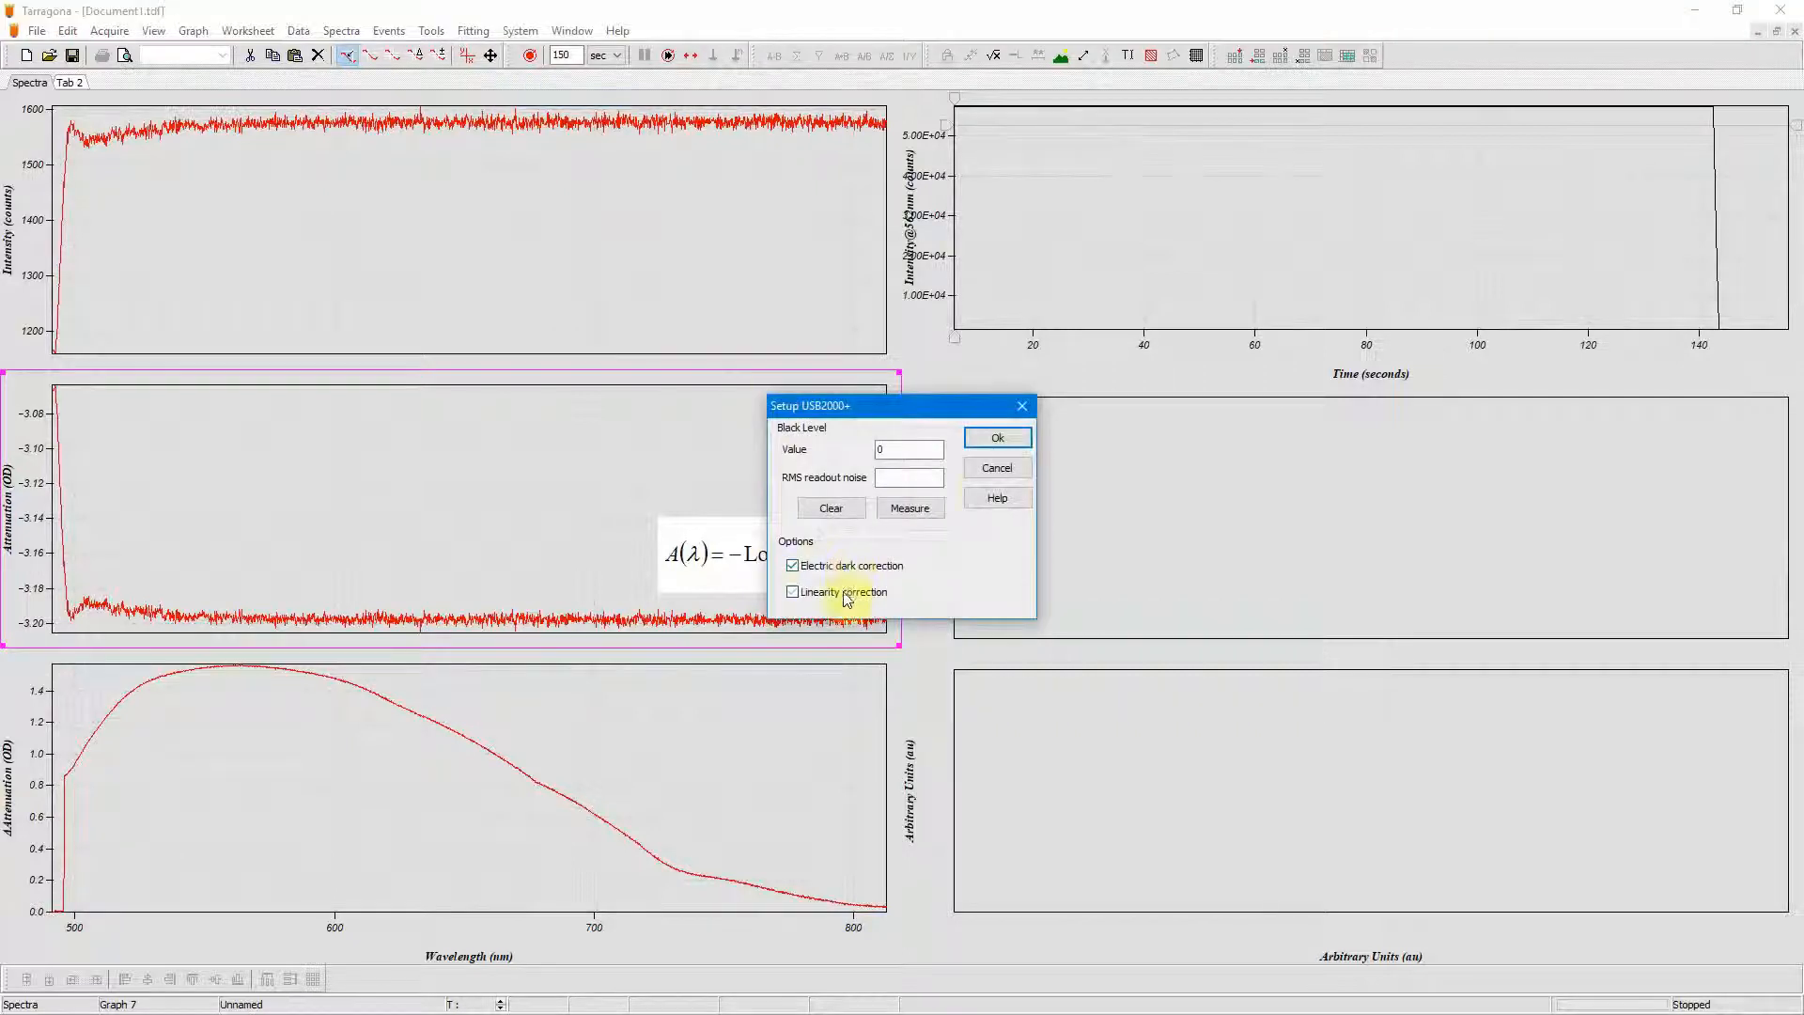
left_click(994, 437)
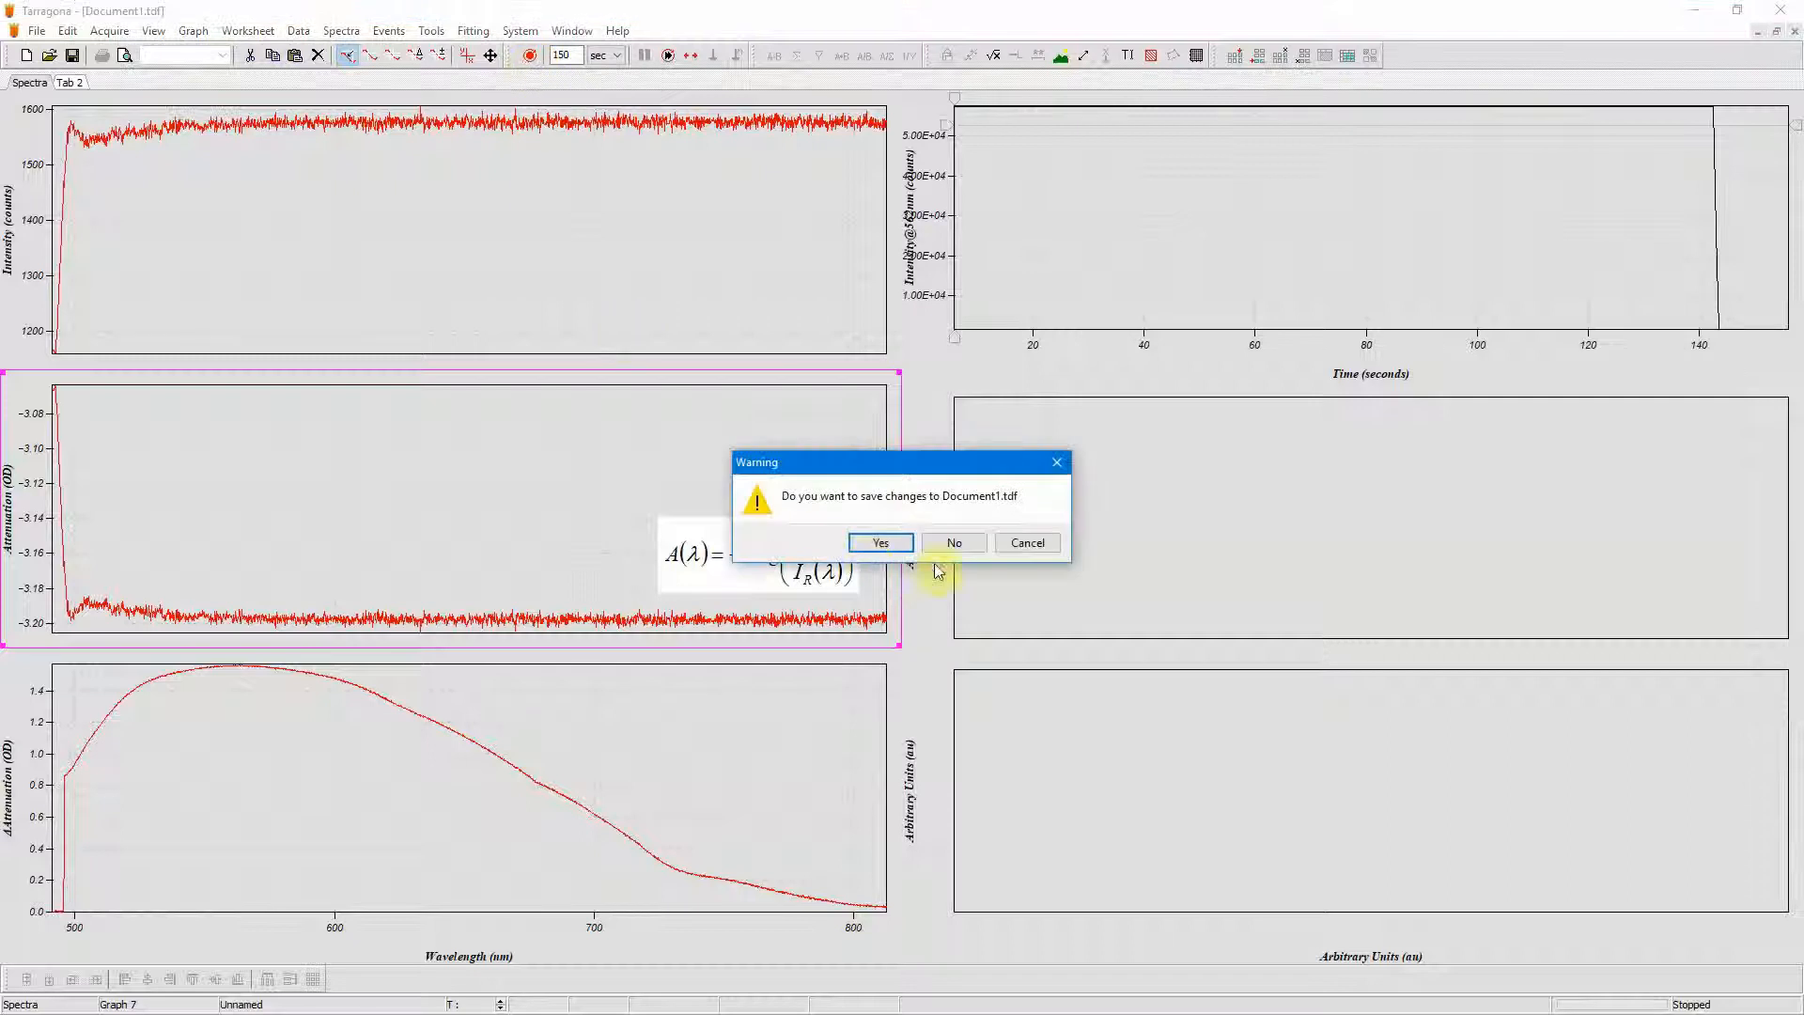
left_click(953, 542)
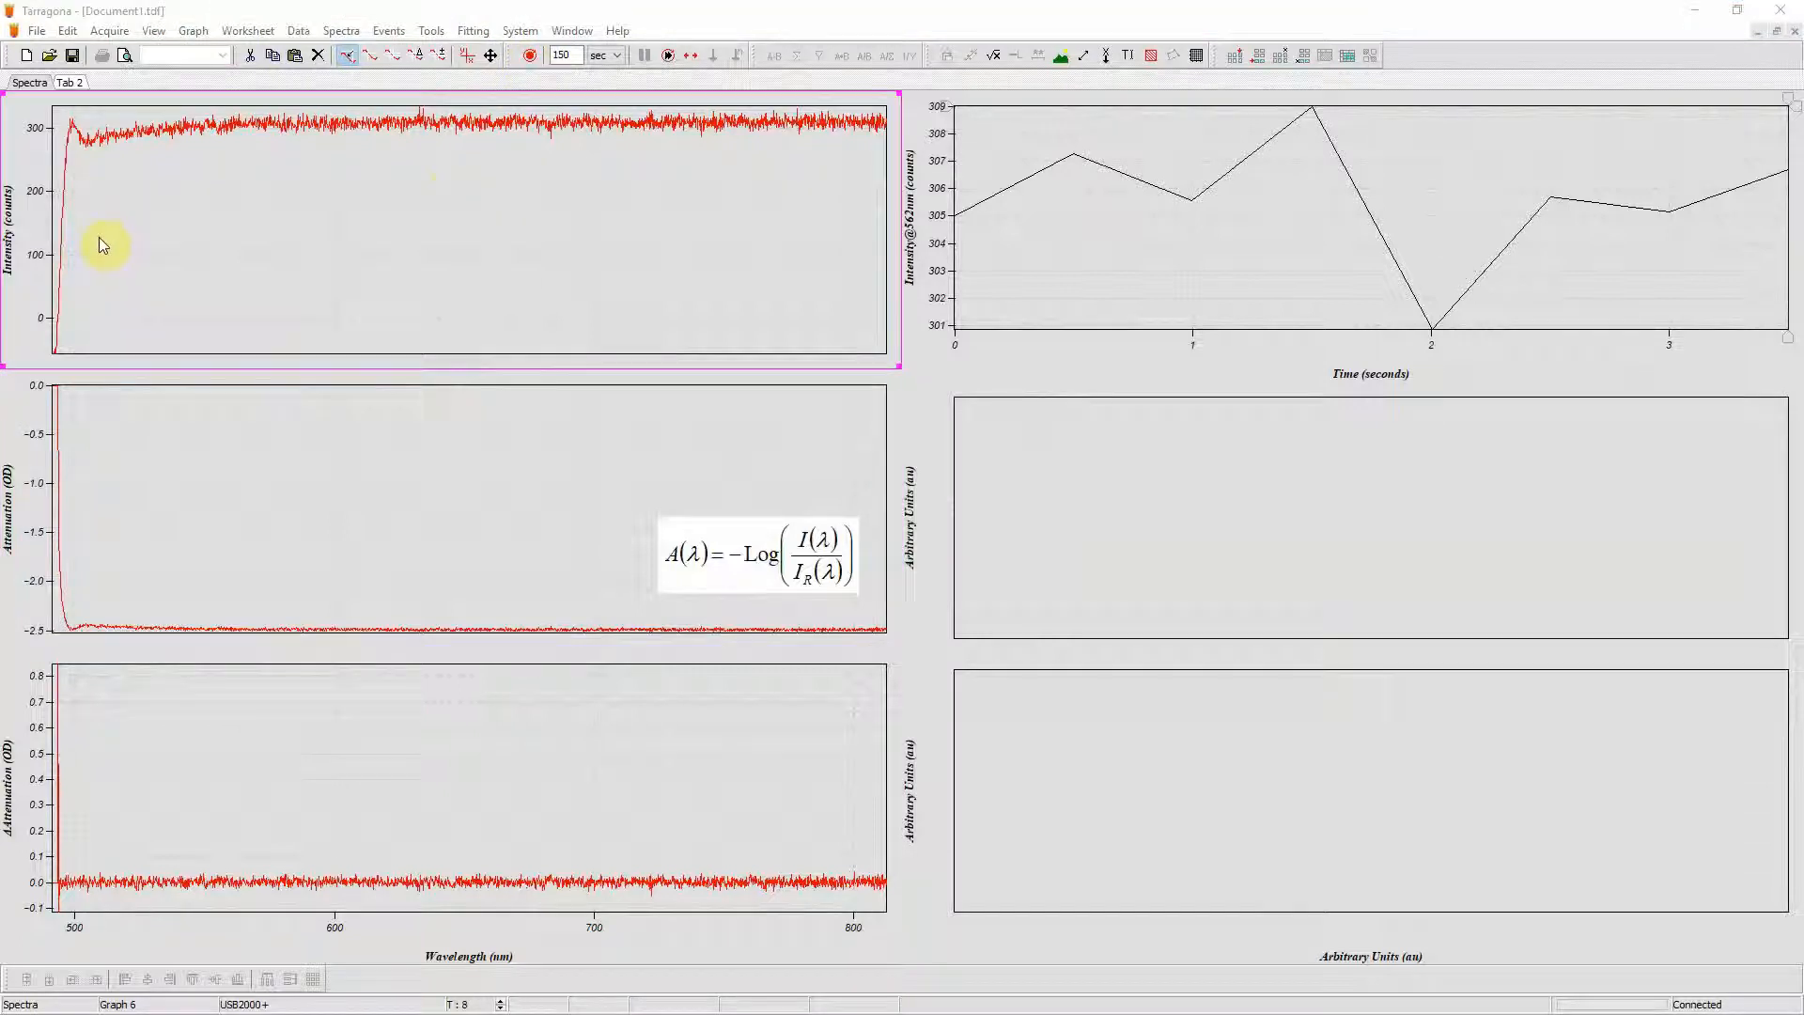
mouse_move(211, 188)
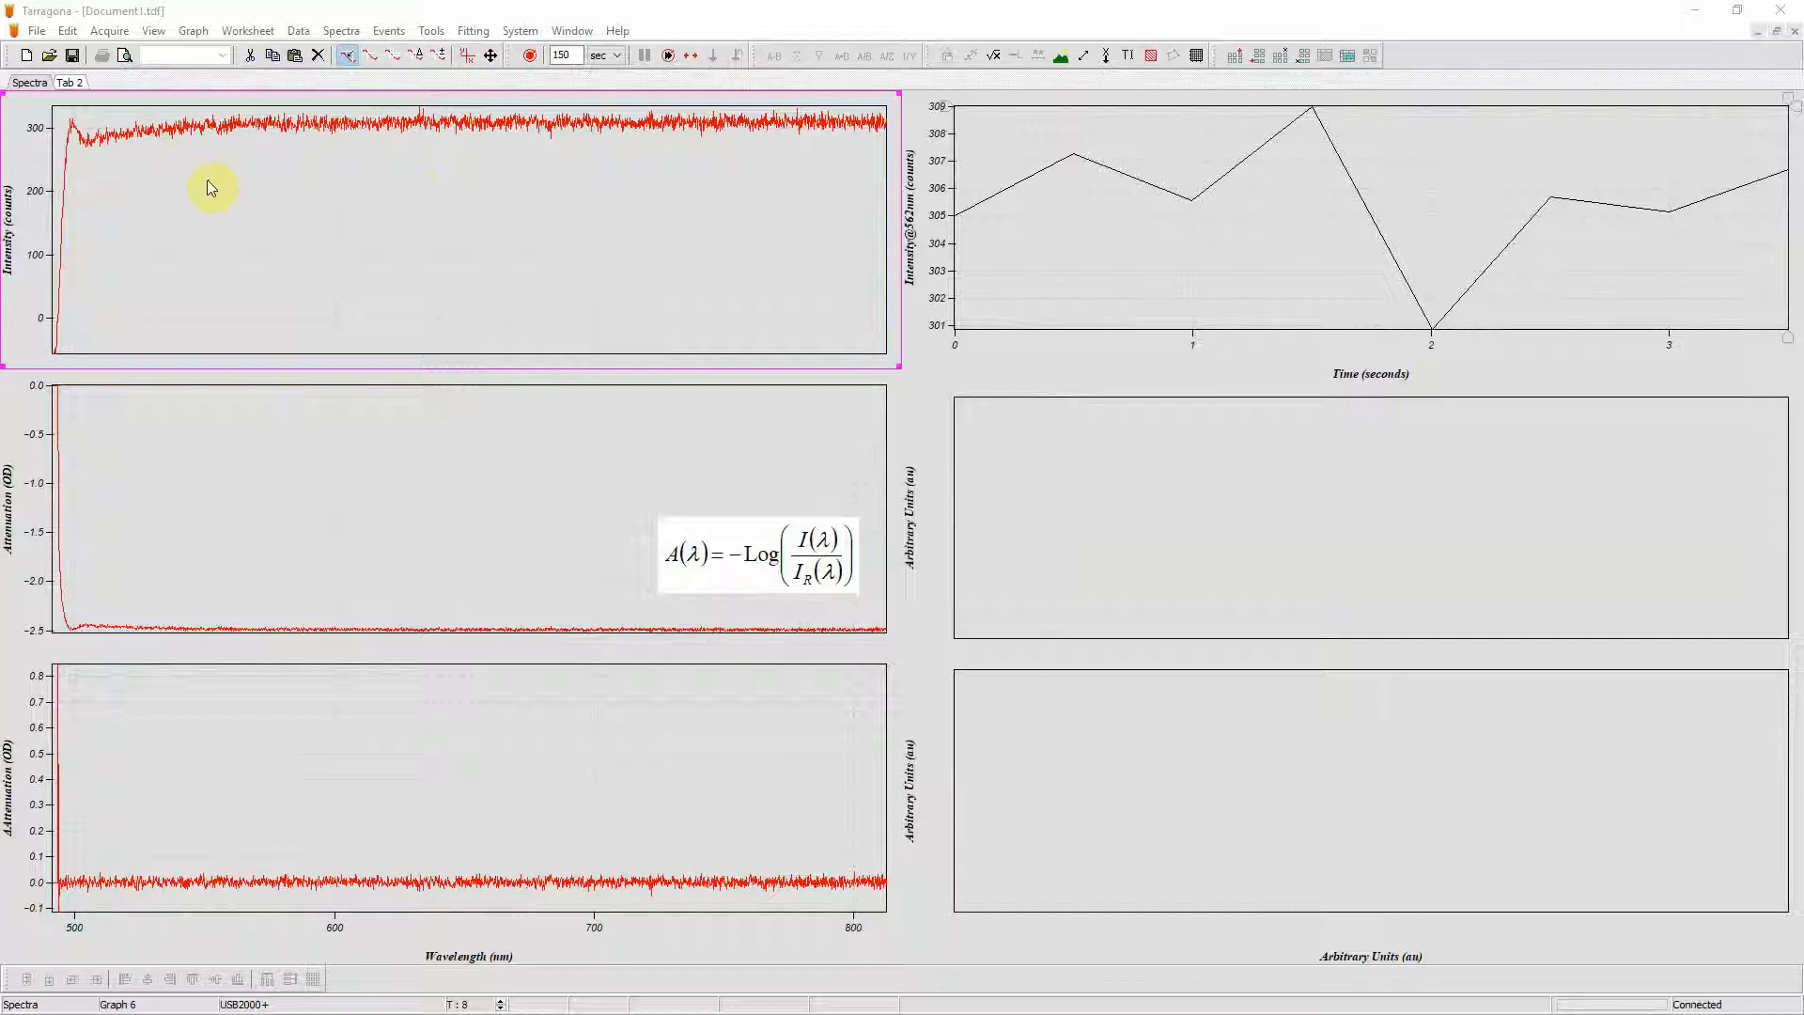
Step: Measure the black level in the USB2000+ spectrometer setup
left_click(519, 30)
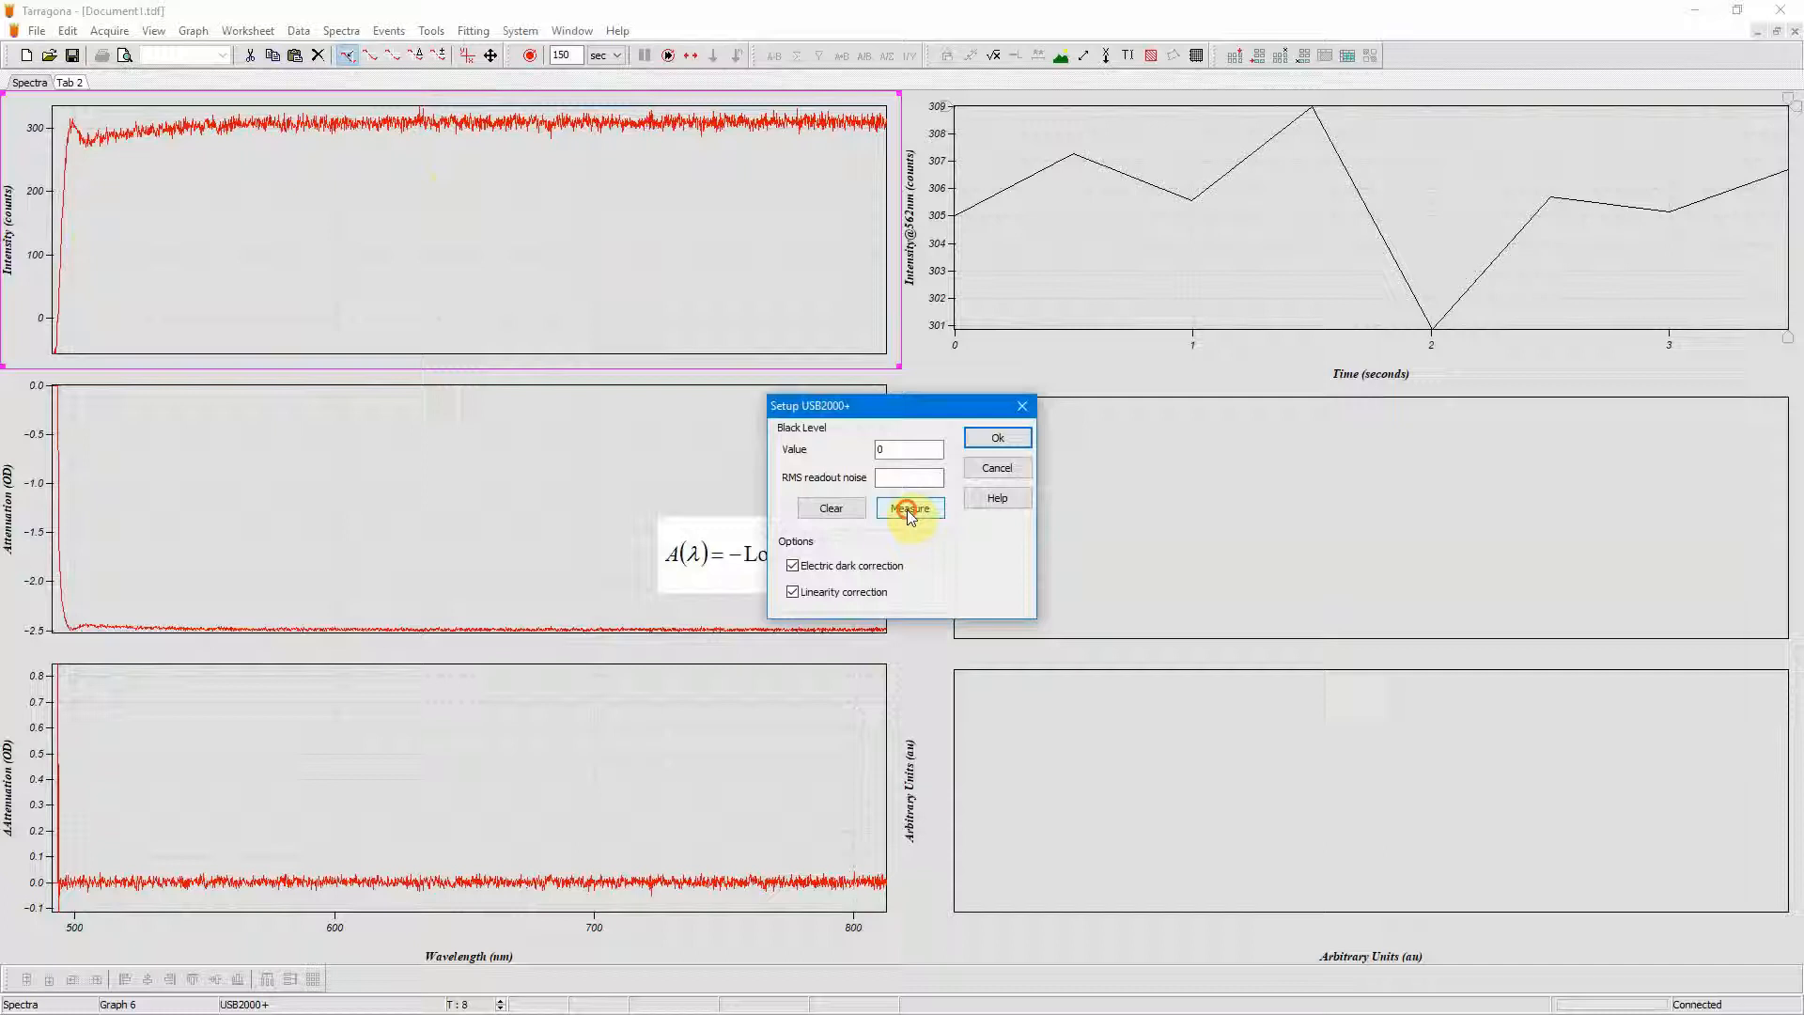
left_click(908, 507)
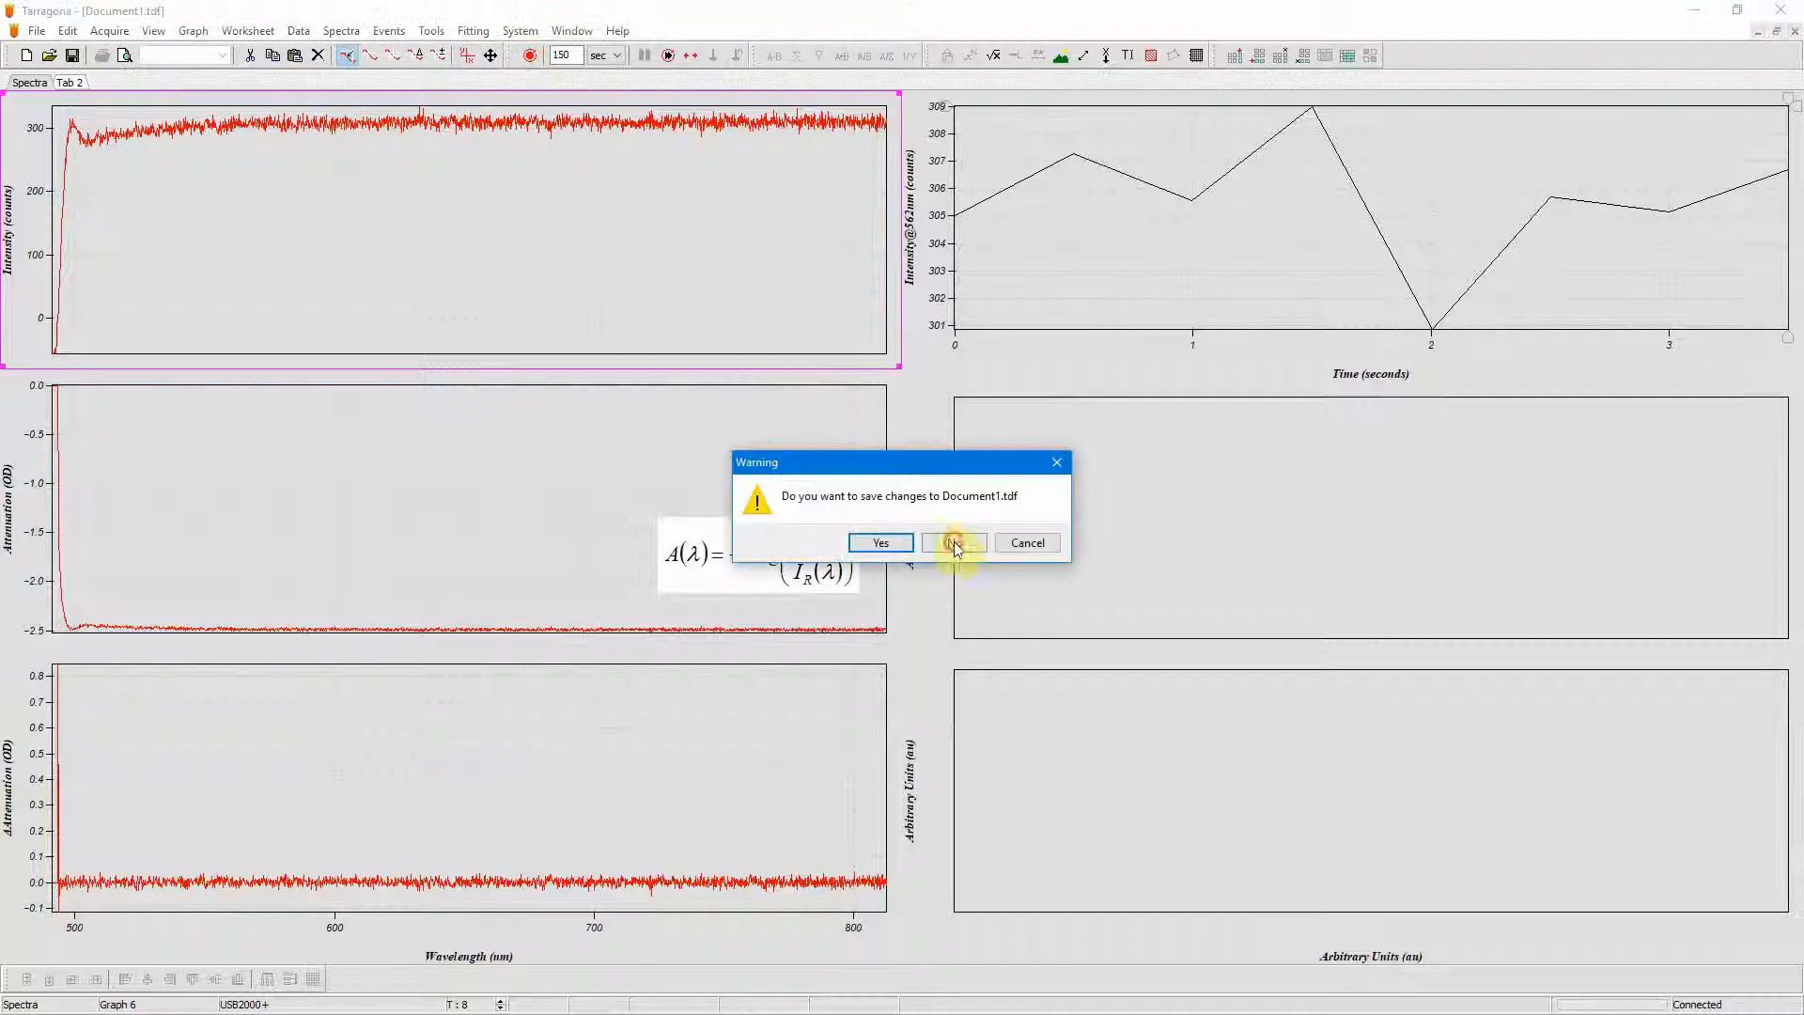
Step: Decline saving Document1.tdf and stop acquisition once intensity centres on zero
left_click(952, 542)
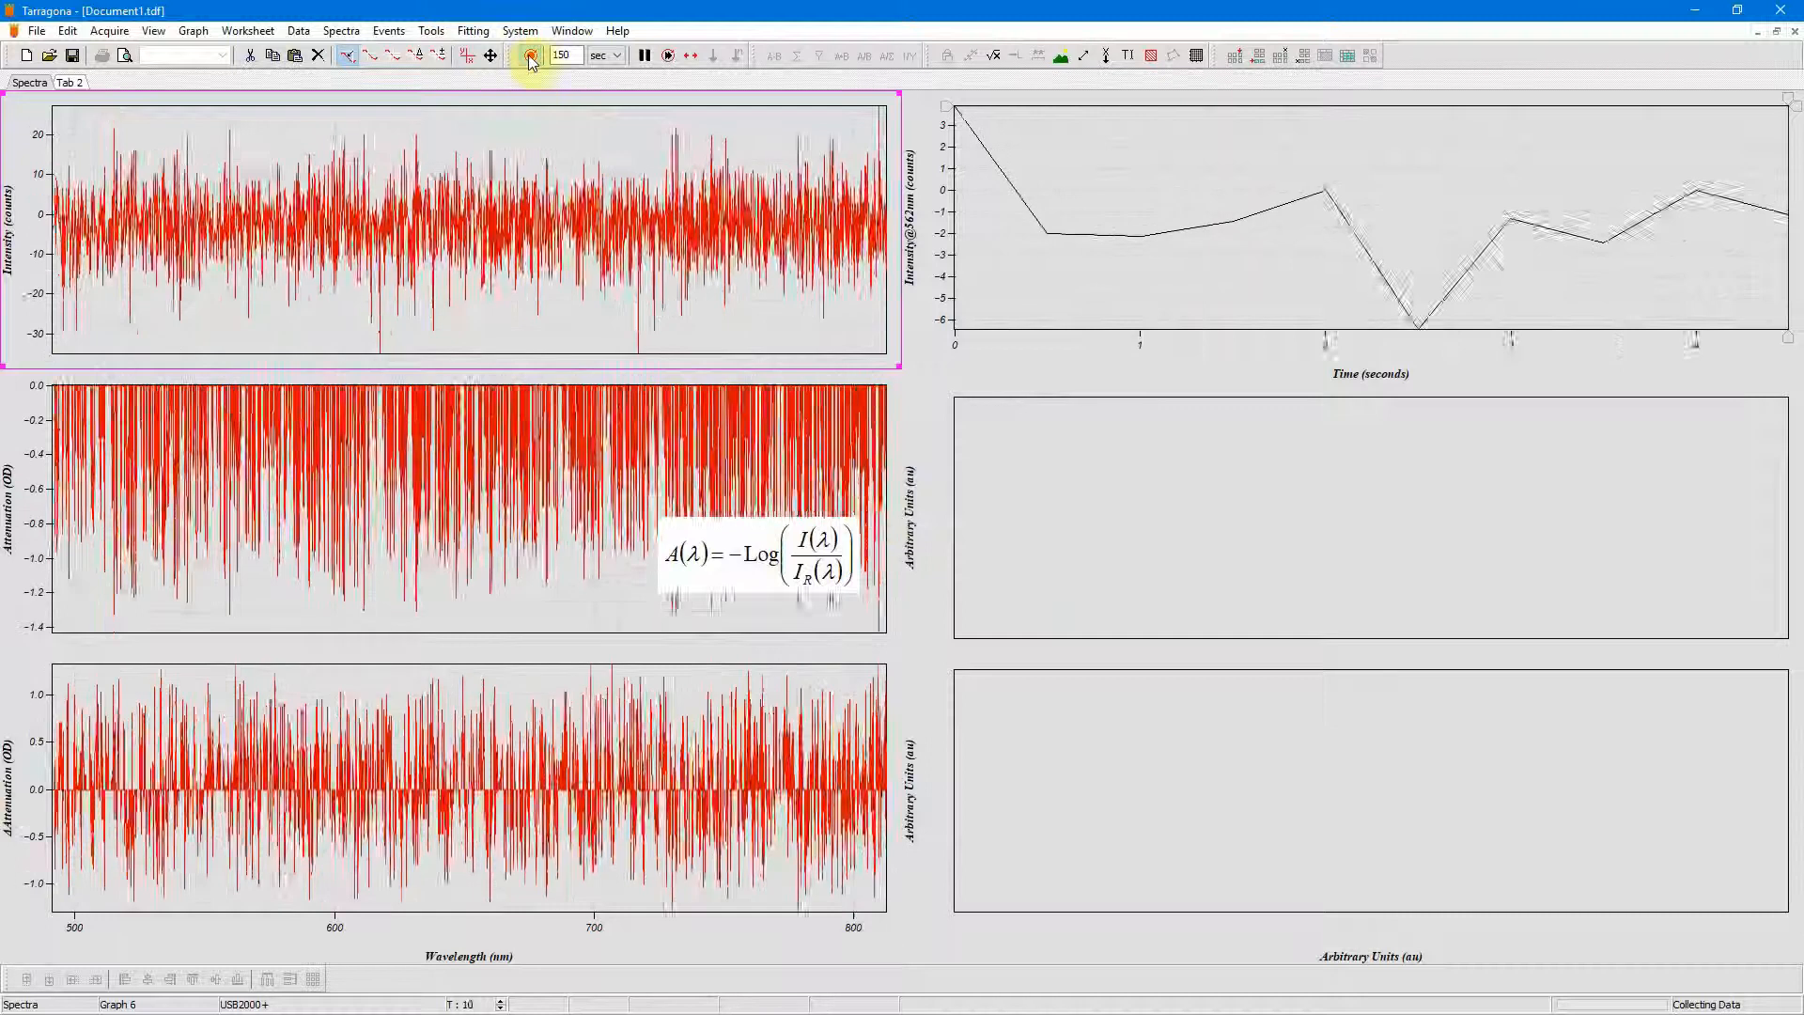
left_click(529, 55)
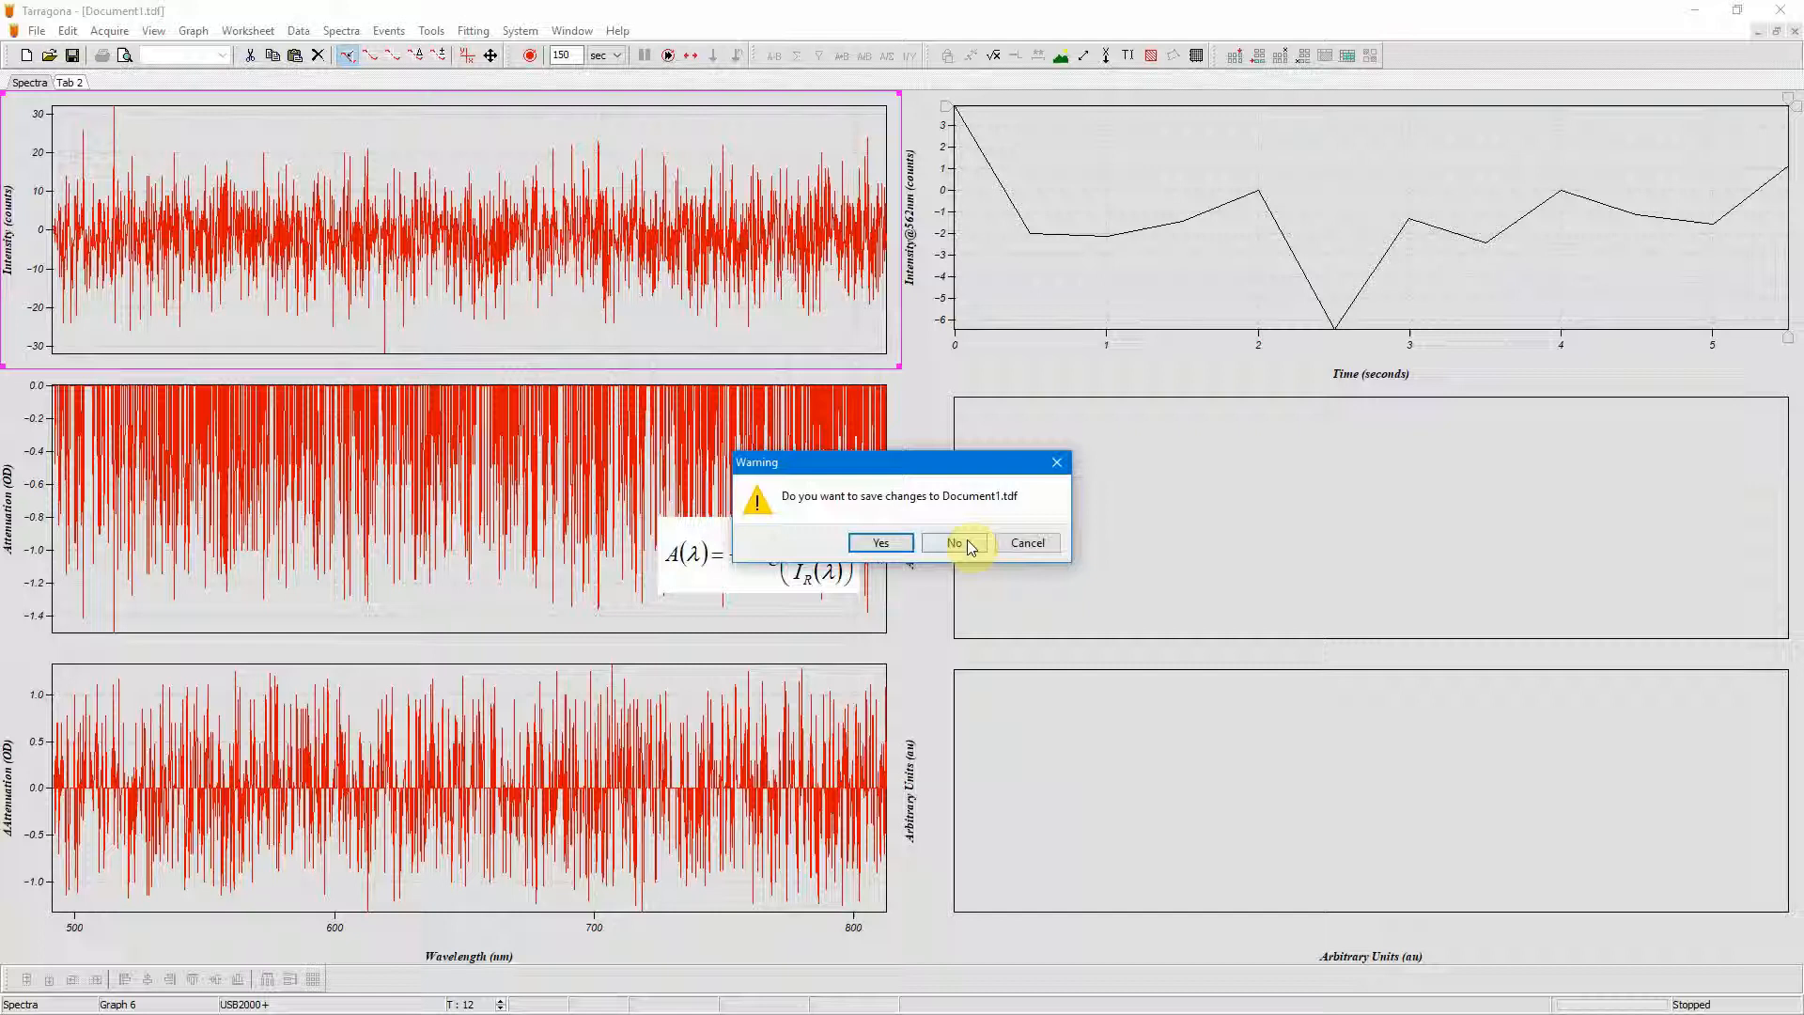
Step: Dismiss the save prompt without saving Document1.tdf
left_click(954, 542)
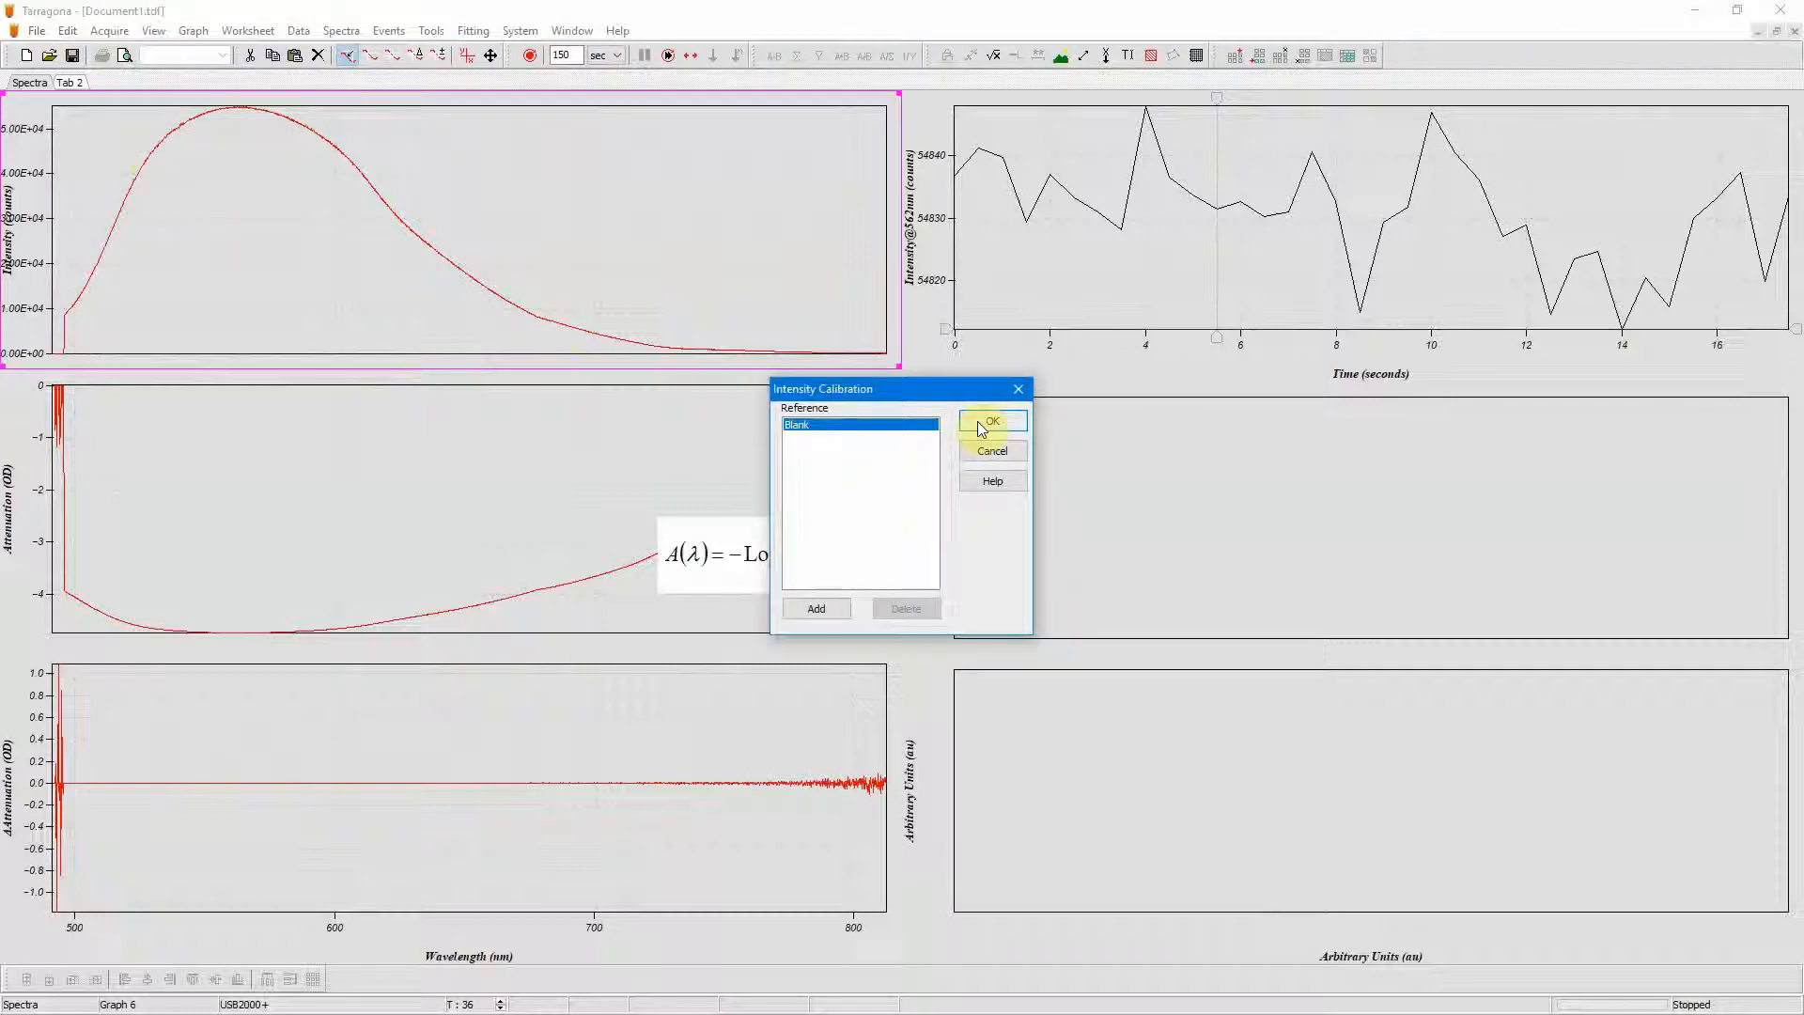
Step: Confirm Blank as the intensity calibration reference and restart acquisition
left_click(990, 420)
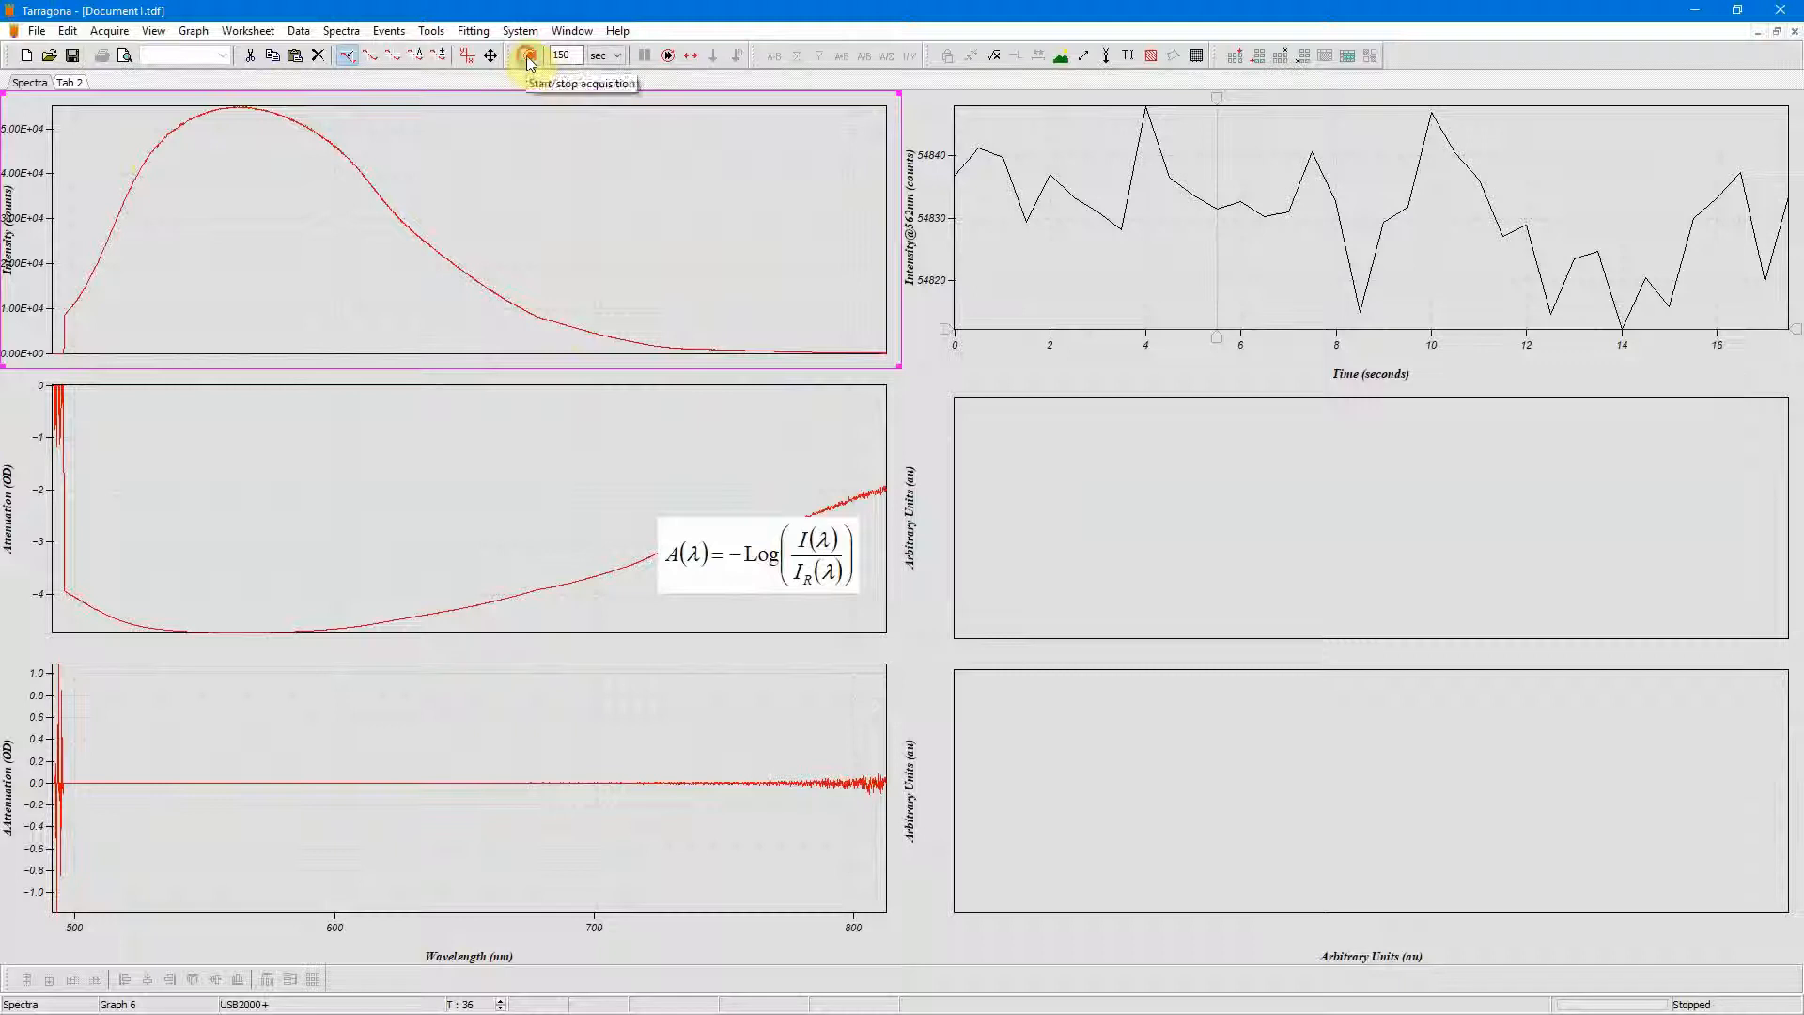
left_click(524, 55)
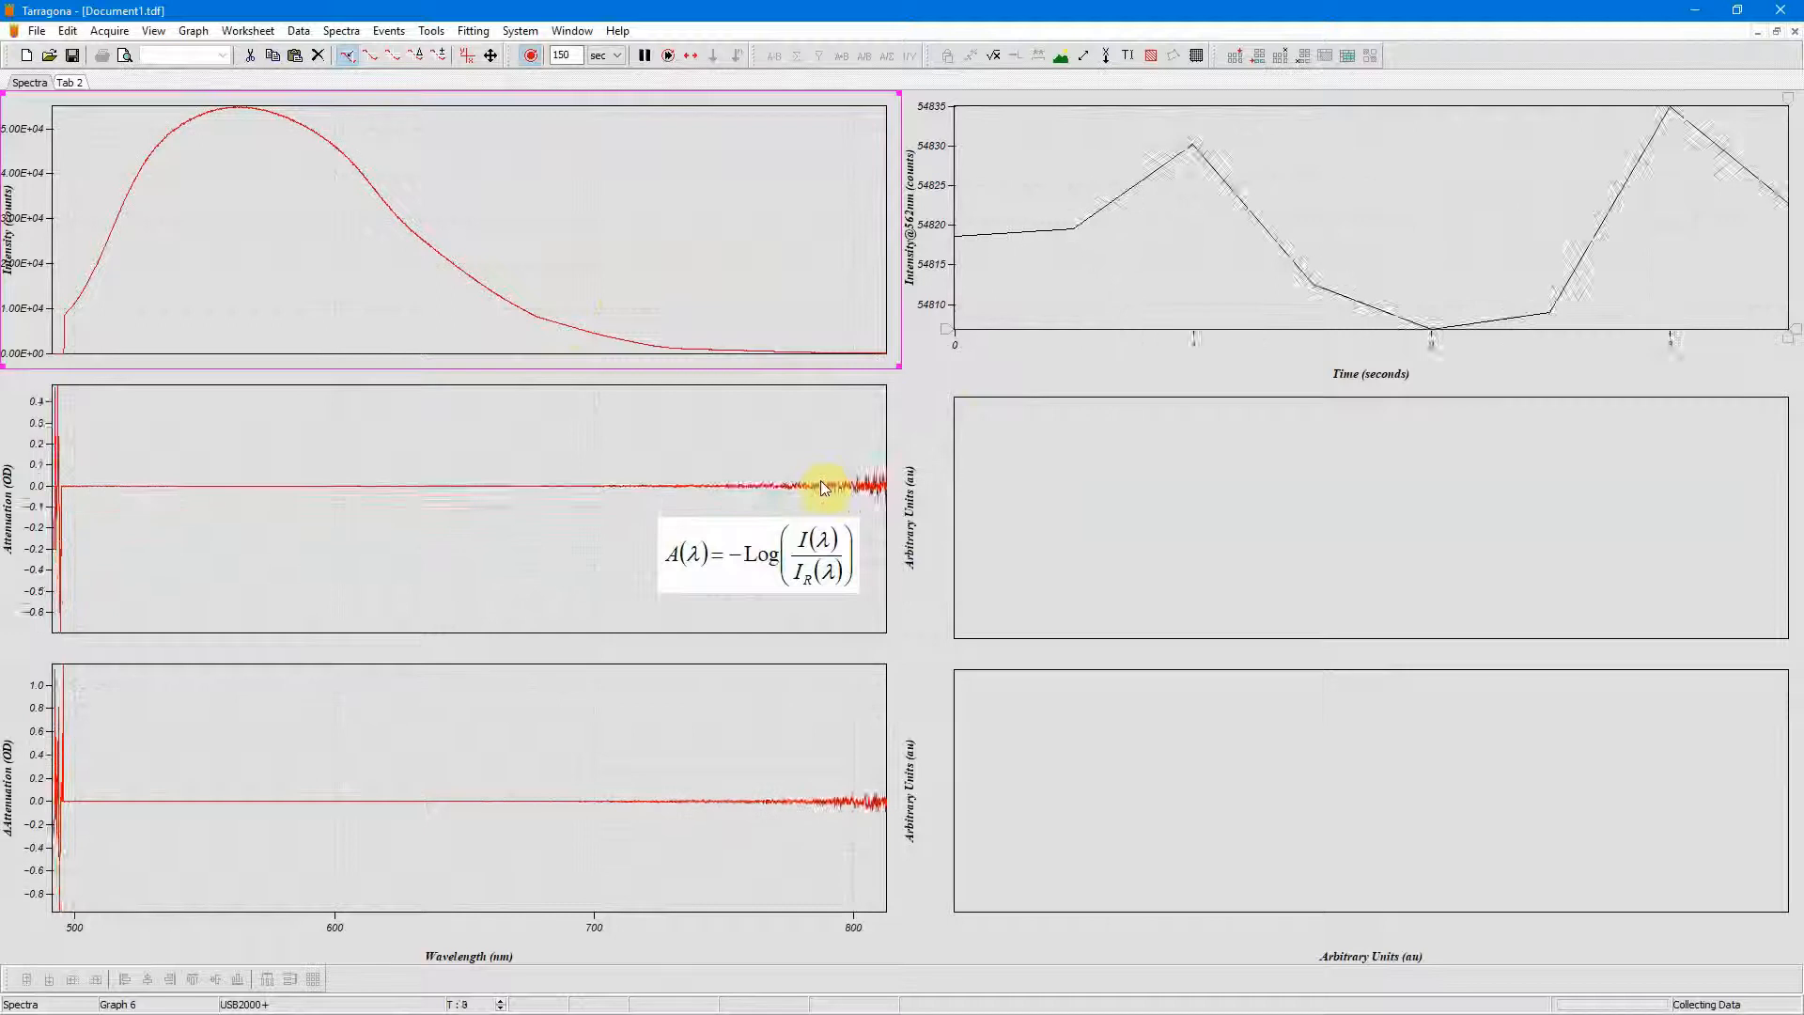
mouse_move(753, 445)
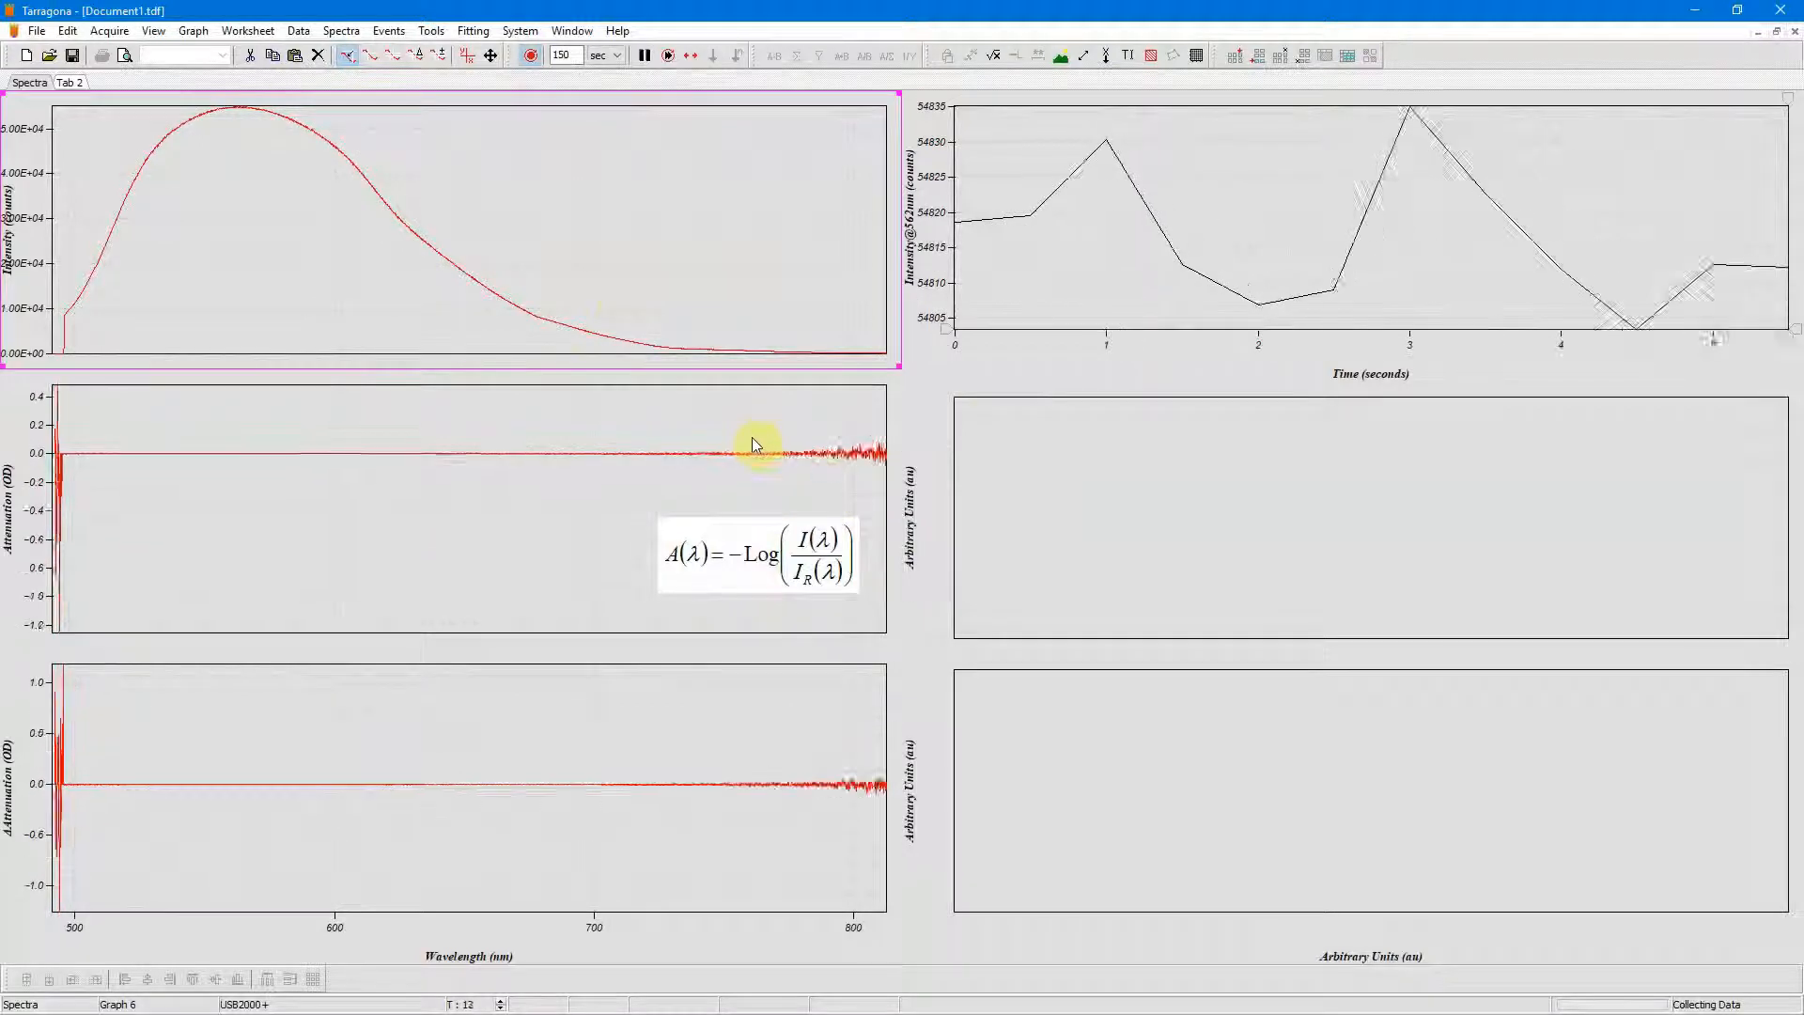